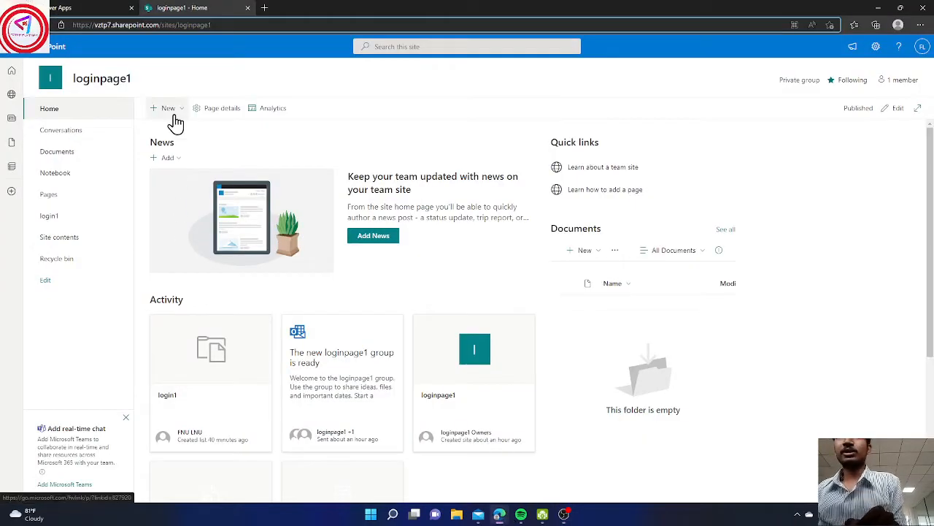
Step: Check the + New content options, then head to the login1 list from the site navigation
{"action": "left_click", "coordinate": [168, 108]}
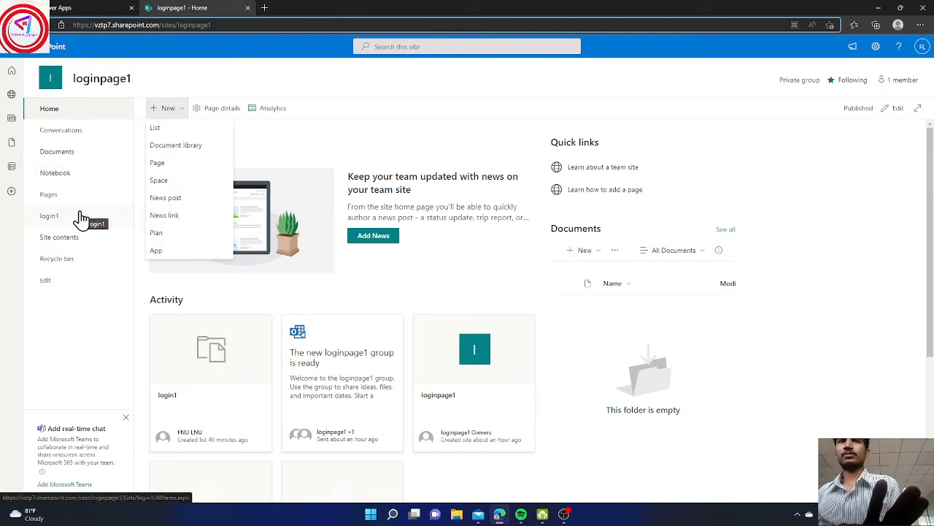
{"action": "left_click", "coordinate": [50, 217]}
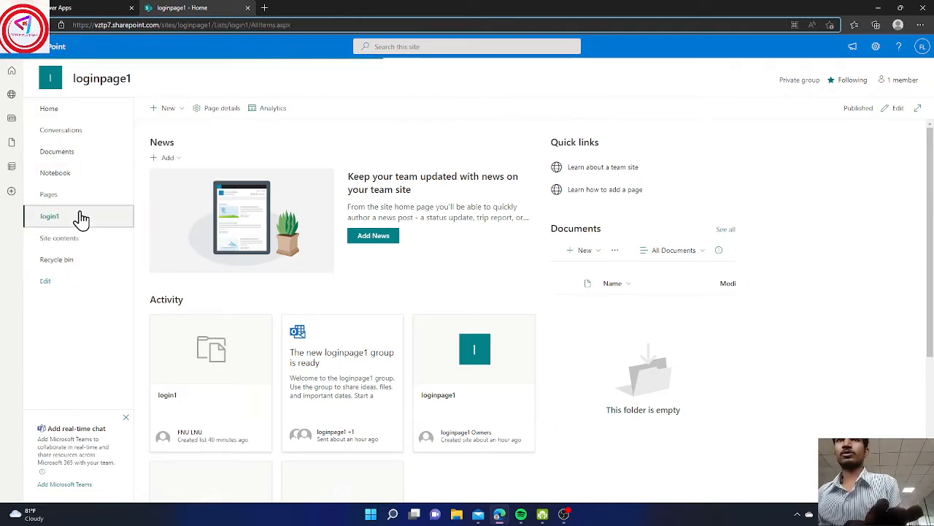
Step: From the login1 list, launch its app for editing via Integrate > Power Apps > Customize forms
{"action": "left_click", "coordinate": [50, 216]}
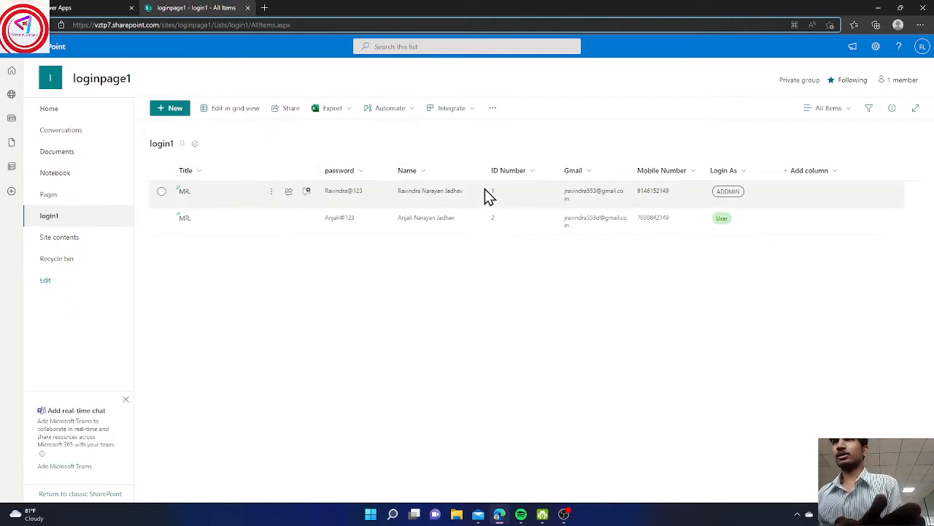
{"action": "mouse_move", "coordinate": [670, 175]}
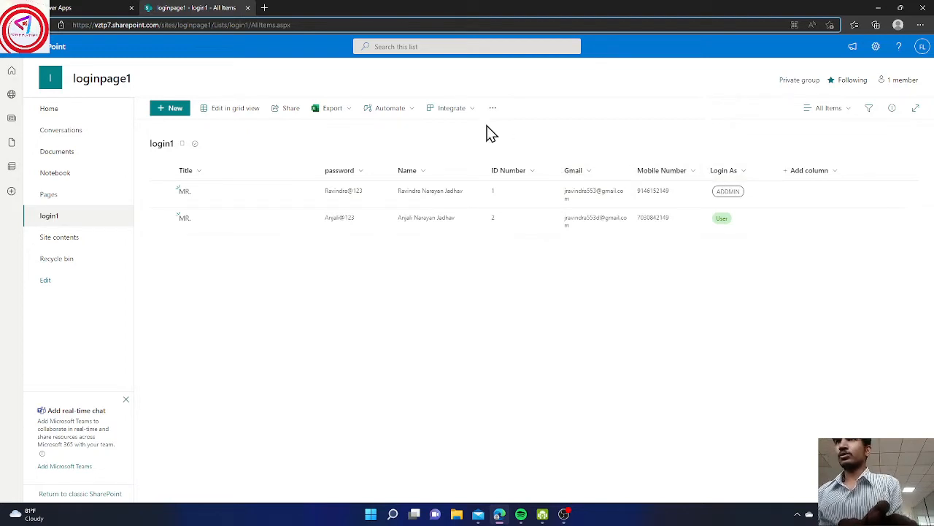
{"action": "left_click", "coordinate": [493, 108]}
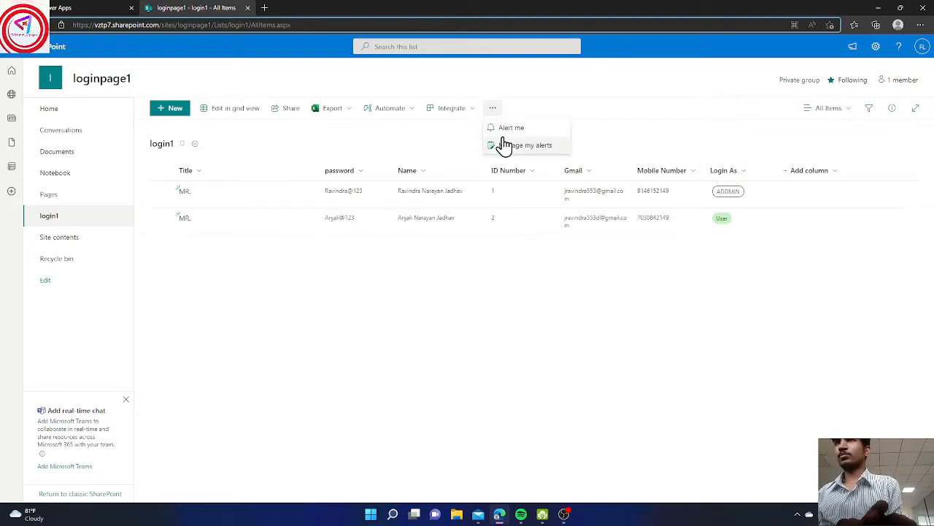
{"action": "left_click", "coordinate": [451, 108]}
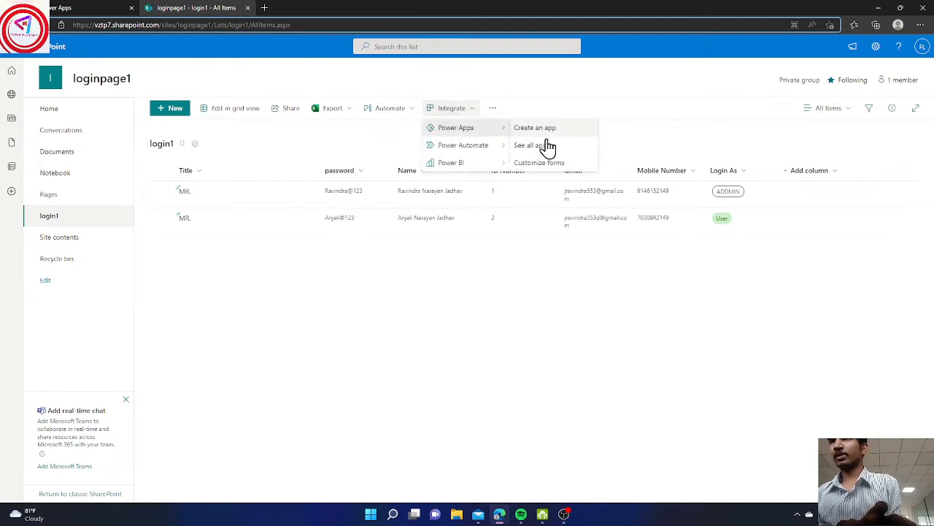
{"action": "mouse_move", "coordinate": [549, 175]}
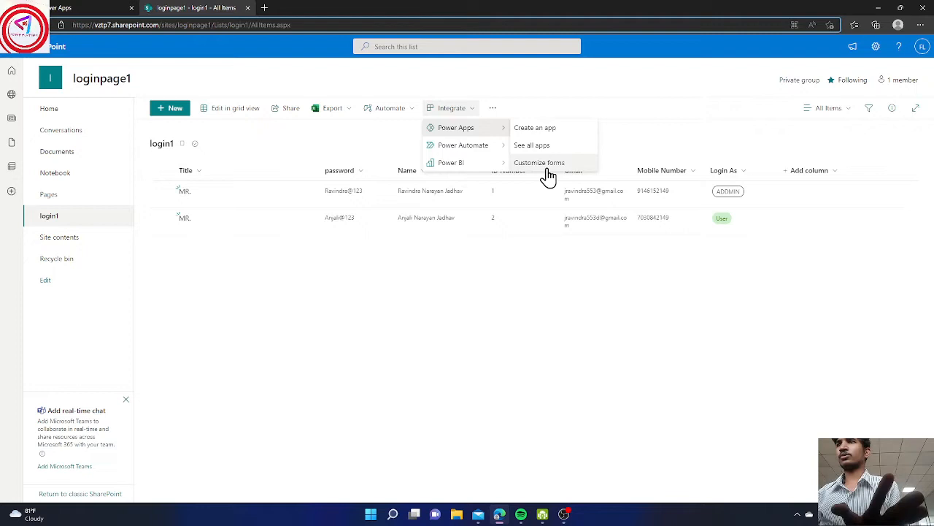
{"action": "mouse_move", "coordinate": [537, 172]}
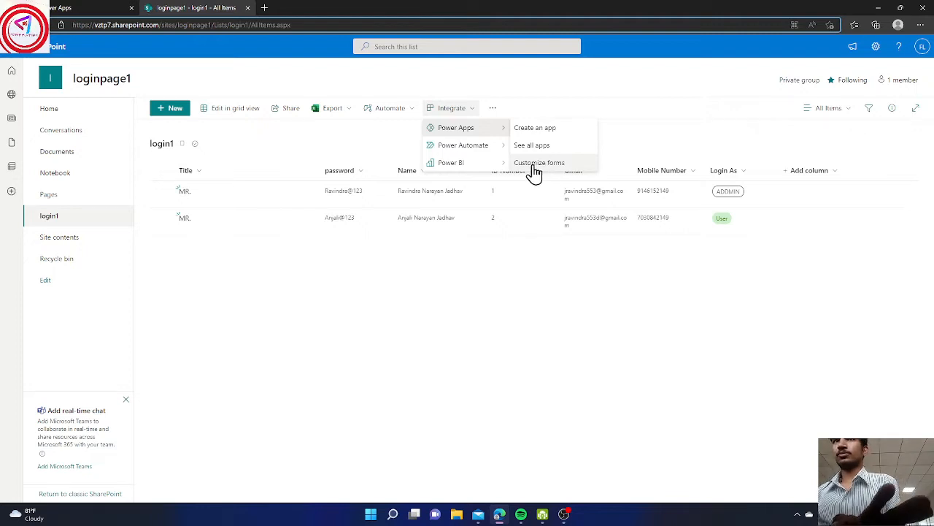
{"action": "left_click", "coordinate": [540, 162]}
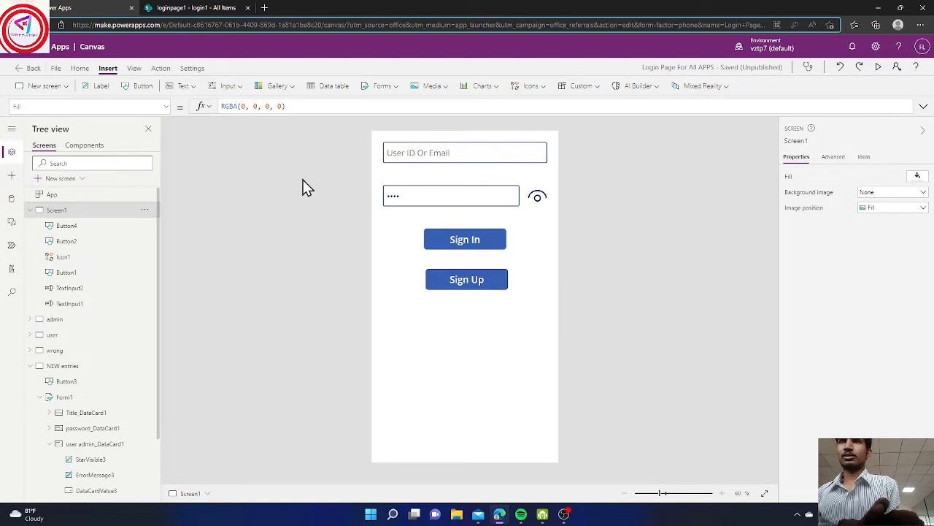
Step: Review the Insert > Text controls list and close it before editing the input boxes
{"action": "left_click", "coordinate": [184, 84]}
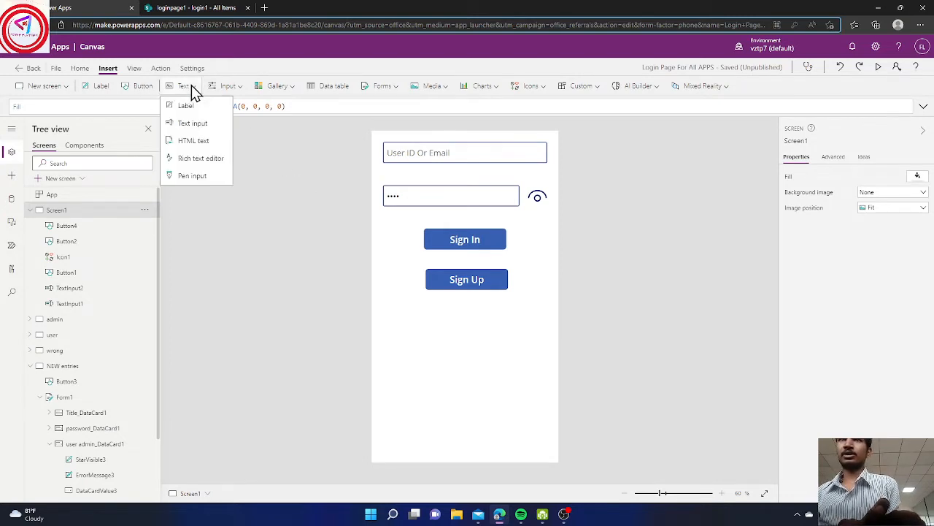
{"action": "mouse_move", "coordinate": [193, 123]}
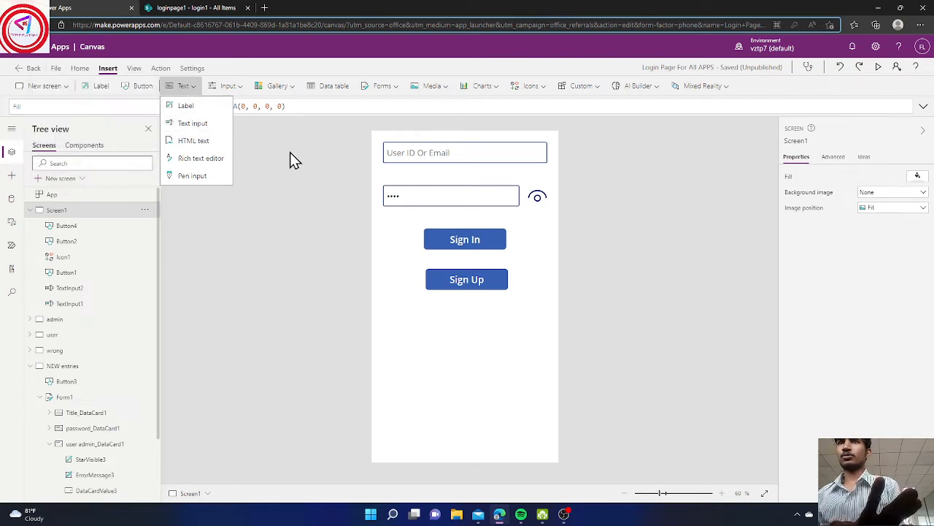
{"action": "left_click", "coordinate": [451, 196]}
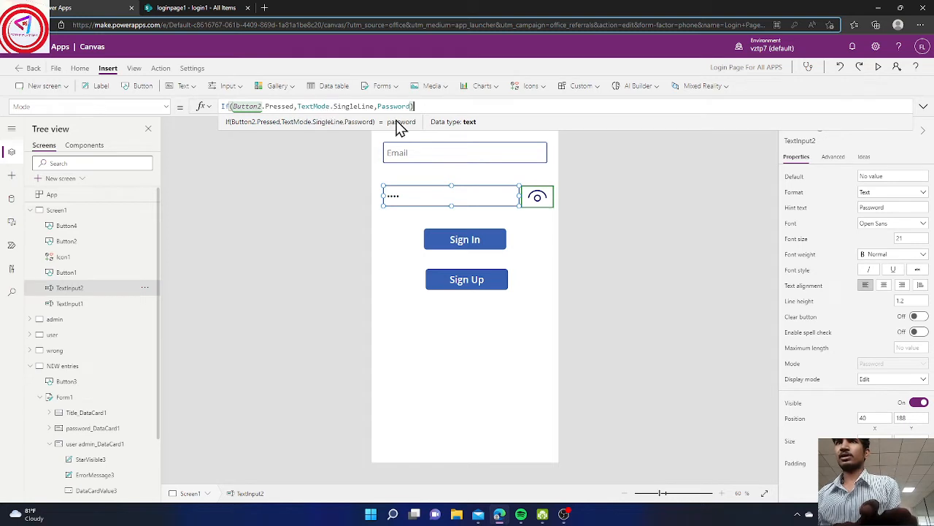
{"action": "mouse_move", "coordinate": [626, 222]}
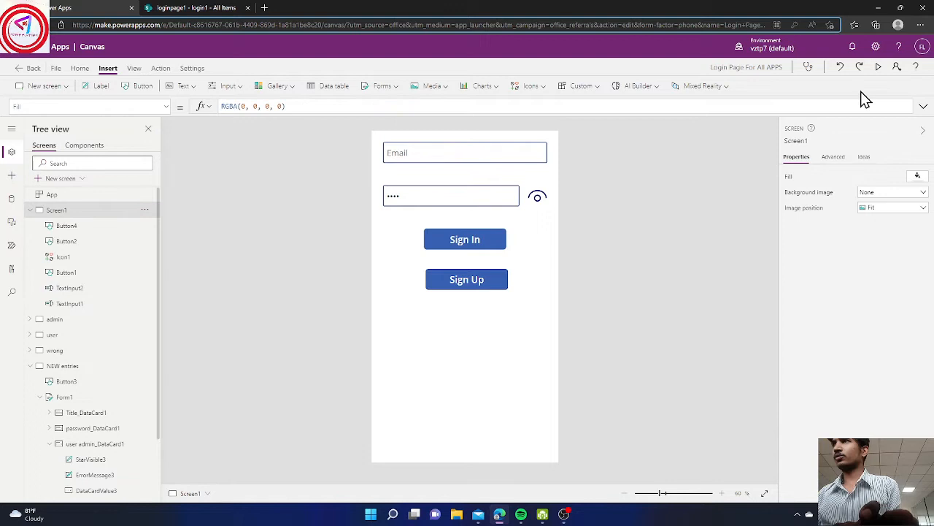
{"action": "mouse_move", "coordinate": [877, 67]}
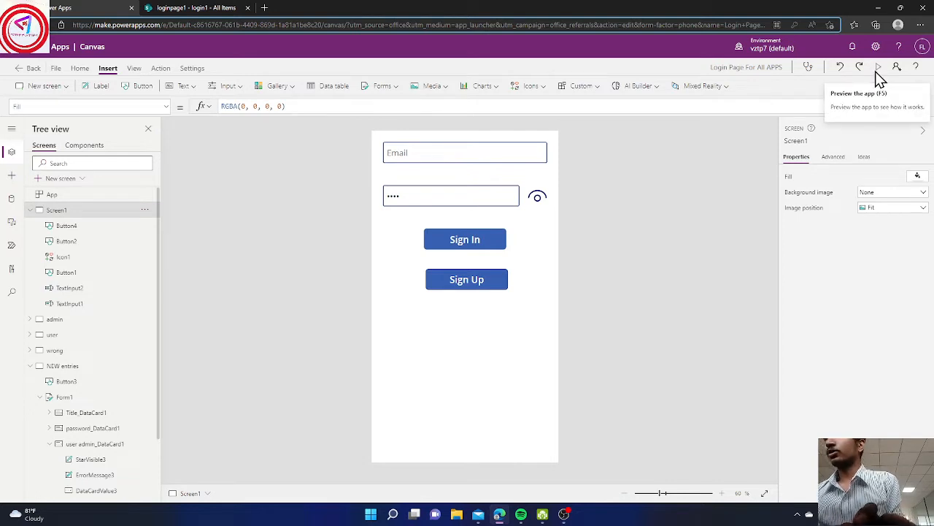
{"action": "left_click", "coordinate": [877, 67]}
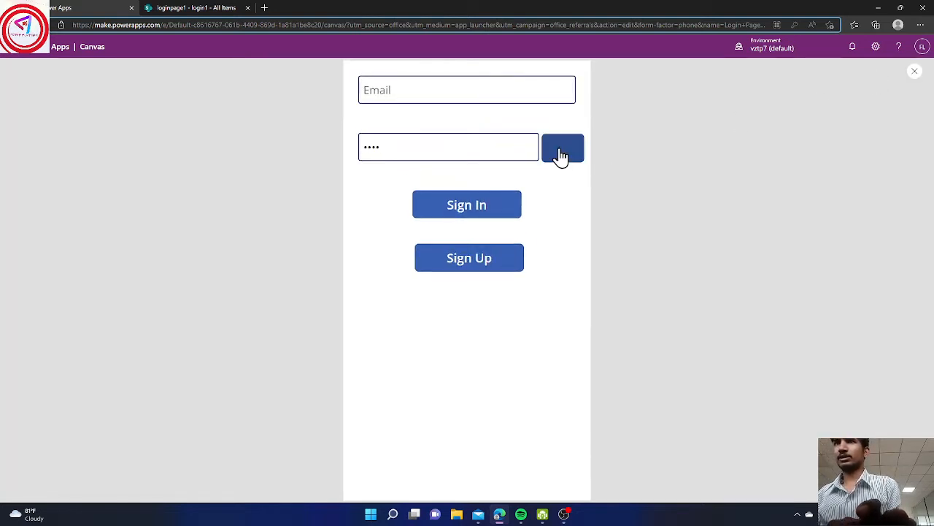
{"action": "left_click", "coordinate": [564, 146]}
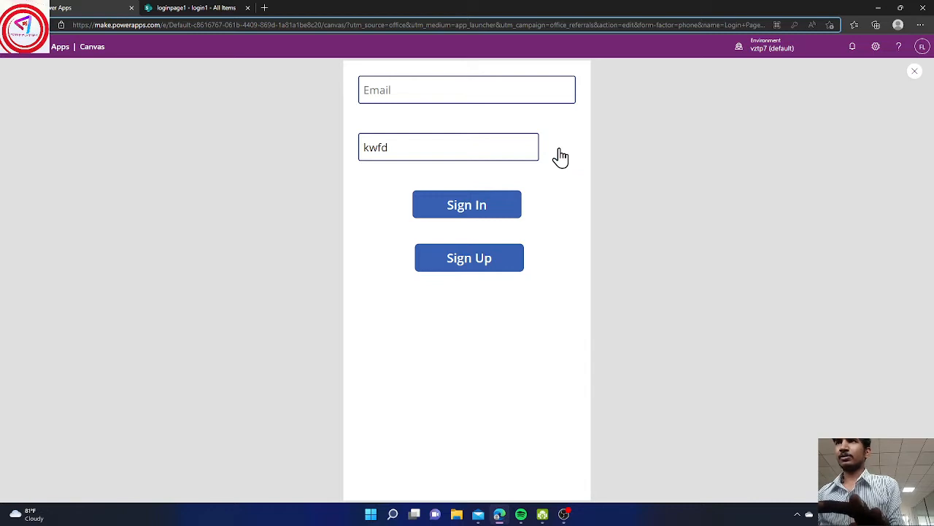
{"action": "left_click", "coordinate": [562, 147]}
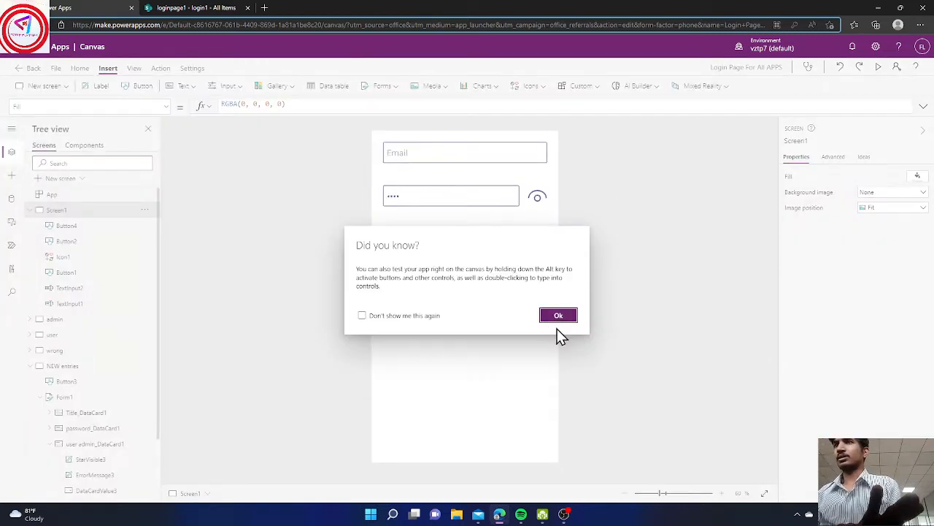
{"action": "left_click", "coordinate": [558, 316]}
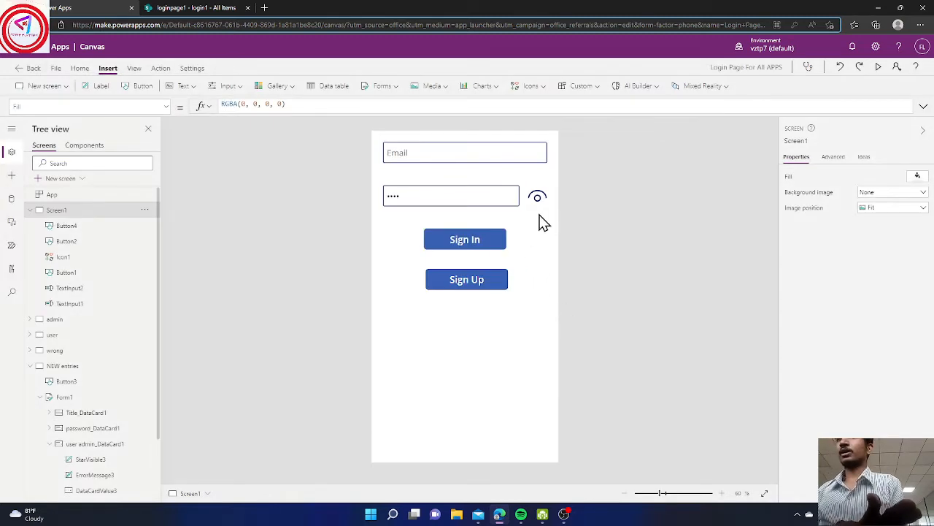
{"action": "mouse_move", "coordinate": [537, 199]}
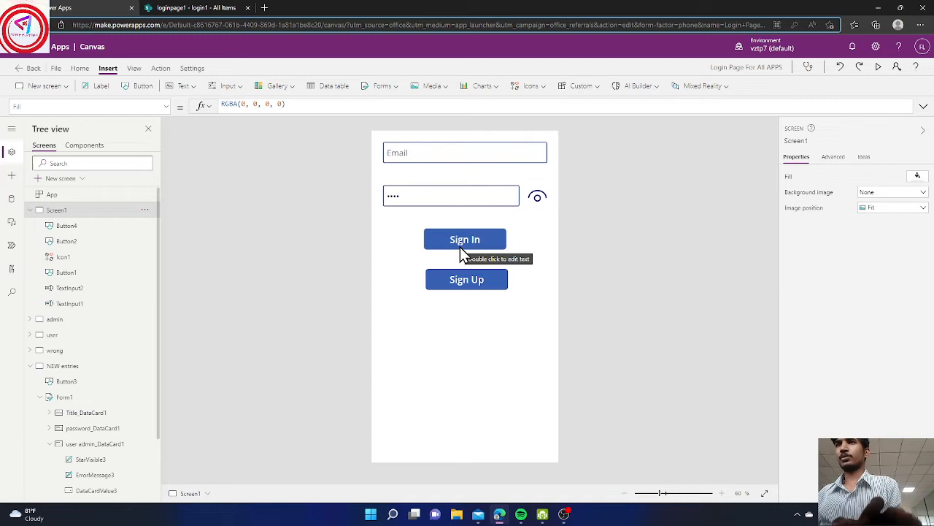
Step: Inspect the Sign In button, then show the admin success screen on the canvas
{"action": "left_click", "coordinate": [465, 239]}
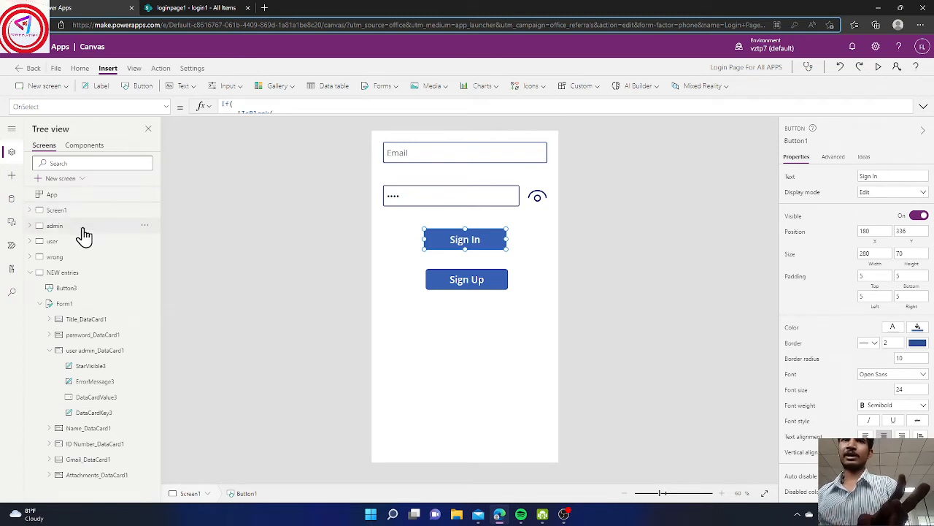
{"action": "mouse_move", "coordinate": [79, 247]}
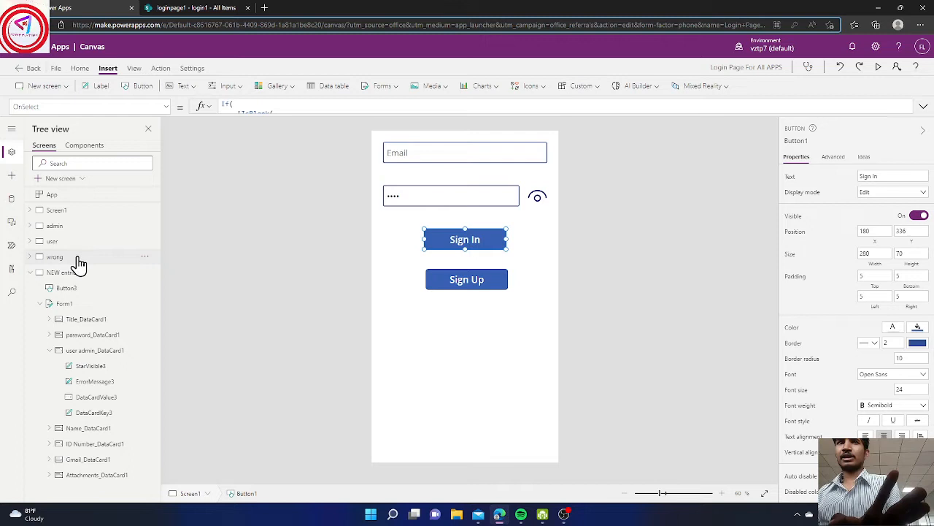
{"action": "mouse_move", "coordinate": [94, 225]}
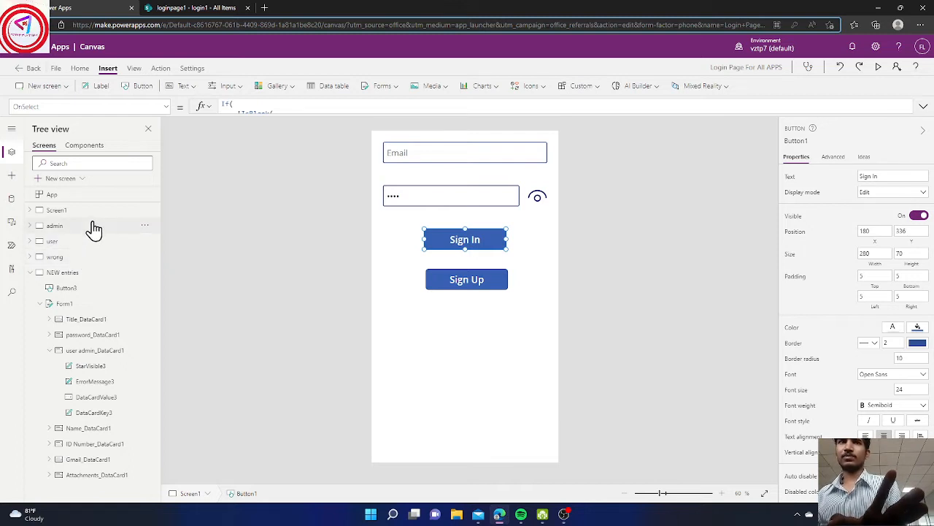
{"action": "left_click", "coordinate": [464, 240]}
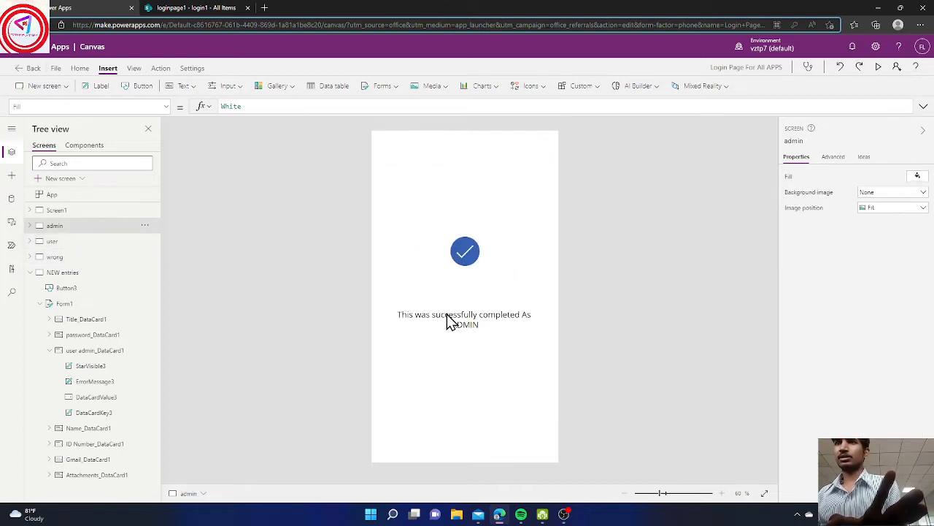
{"action": "mouse_move", "coordinate": [450, 344]}
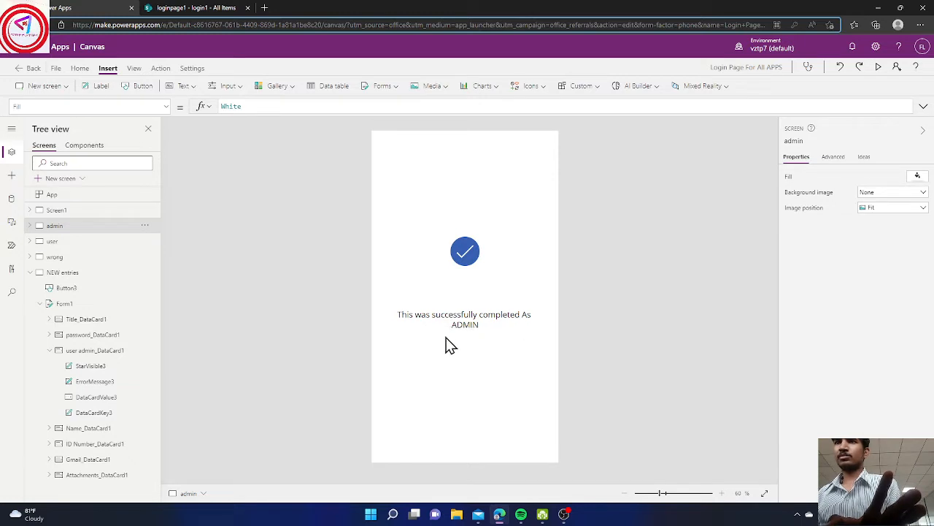
Step: View the user success screen, glance at the login1 list, and return to the NEW entries form
{"action": "left_click", "coordinate": [53, 241]}
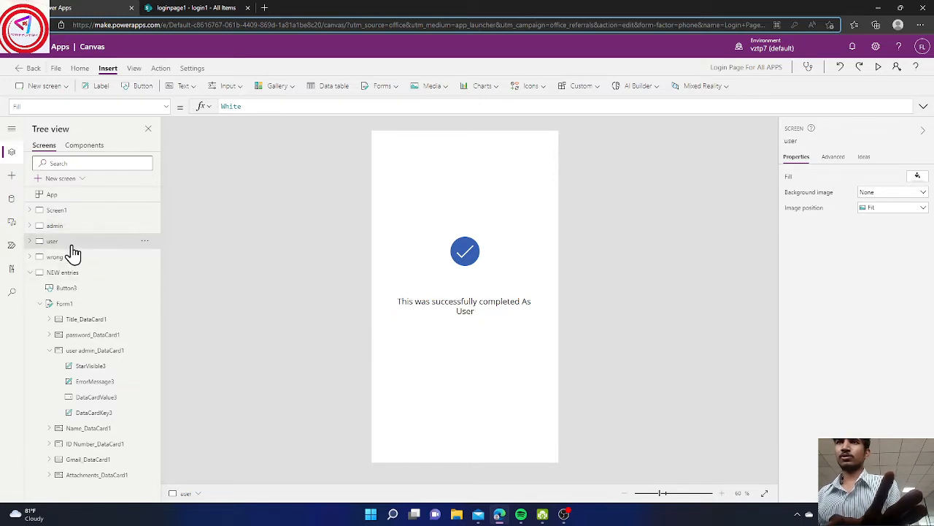
{"action": "left_click", "coordinate": [63, 273]}
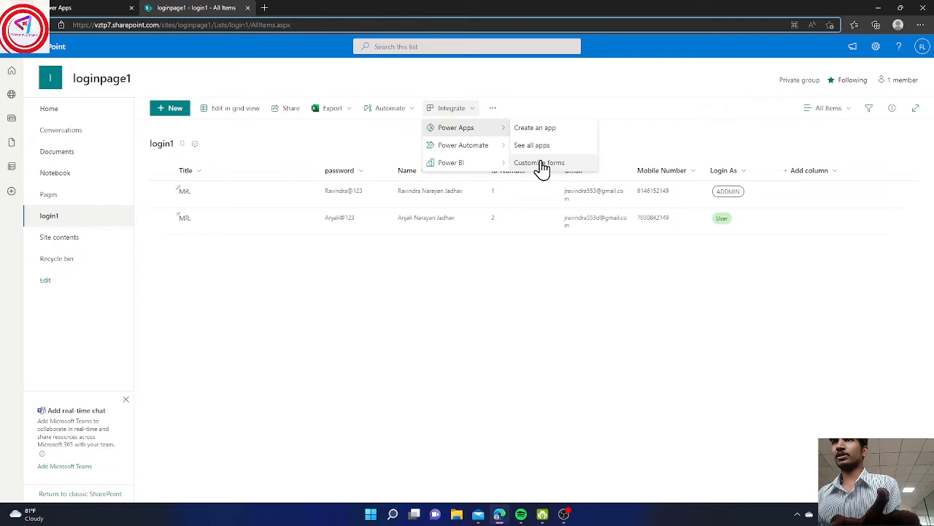
{"action": "left_click", "coordinate": [540, 162]}
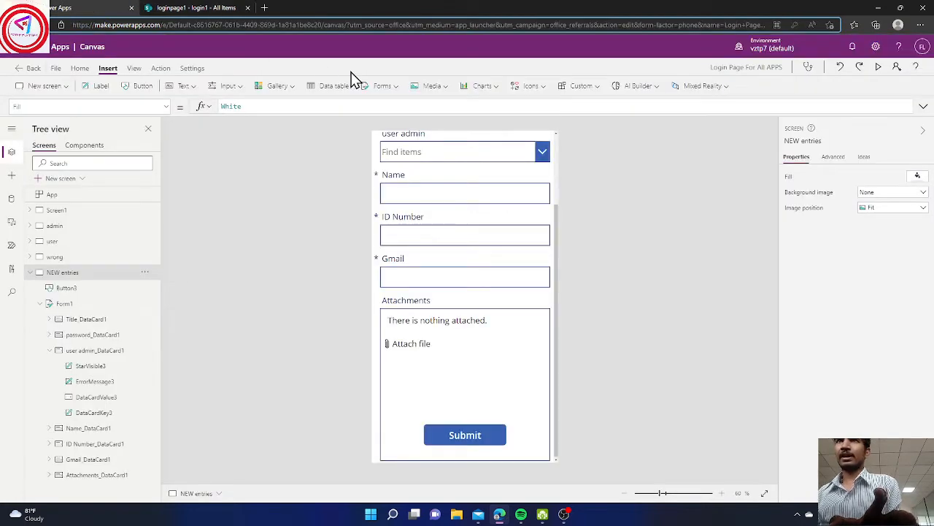
{"action": "left_click", "coordinate": [383, 84]}
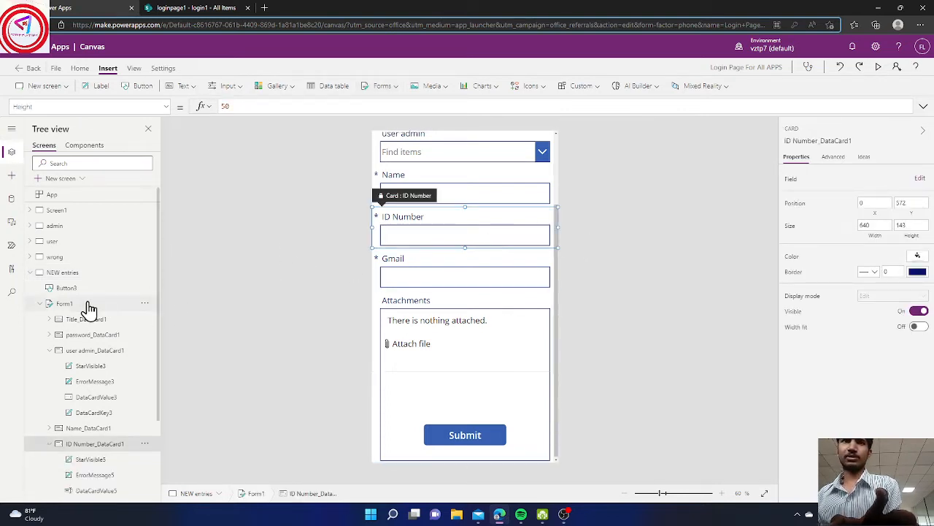
{"action": "left_click", "coordinate": [64, 303]}
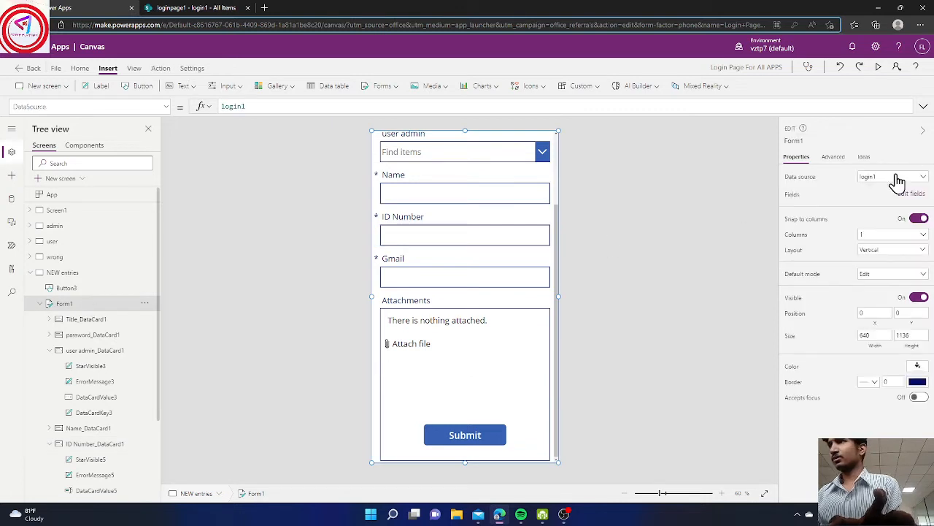
{"action": "left_click", "coordinate": [922, 176]}
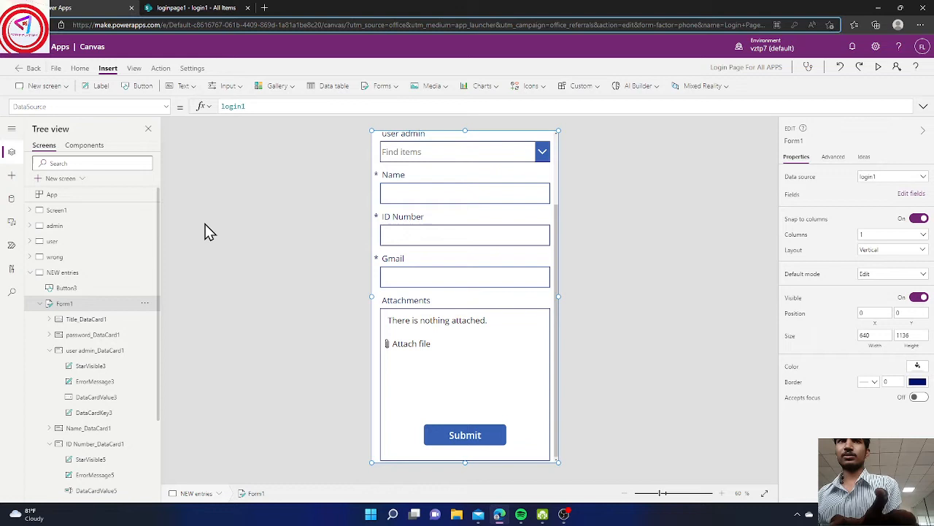
{"action": "left_click", "coordinate": [135, 69]}
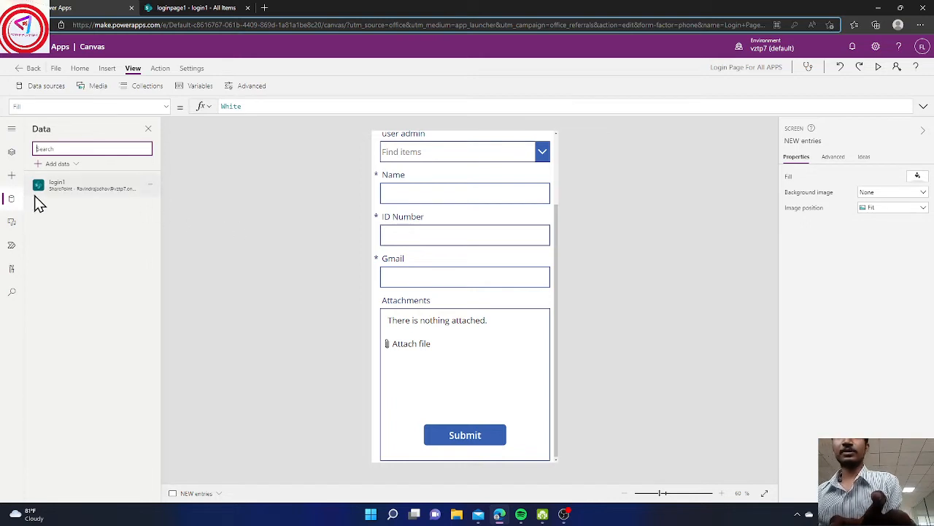
{"action": "left_click", "coordinate": [11, 155]}
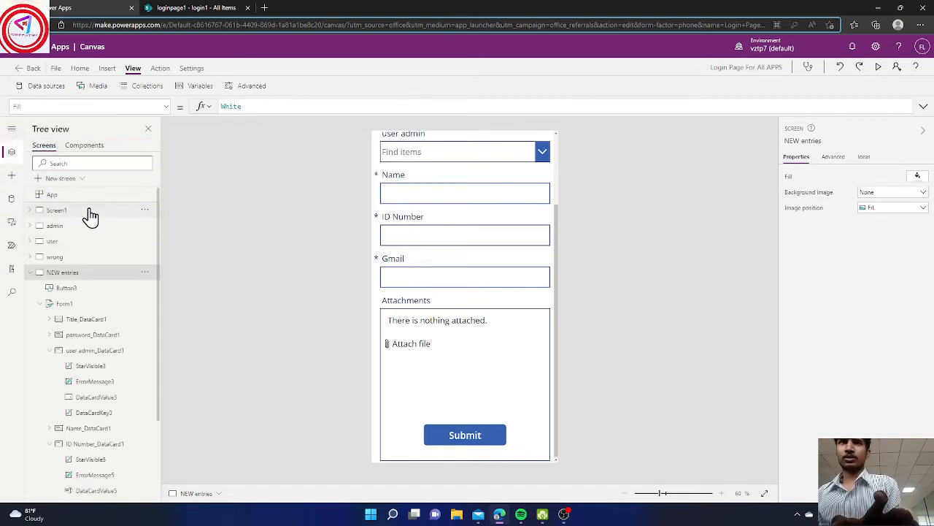
Step: Show Screen1's Sign In OnSelect formula with its If/LookUp navigation to admin, user or wrong
{"action": "left_click", "coordinate": [57, 210]}
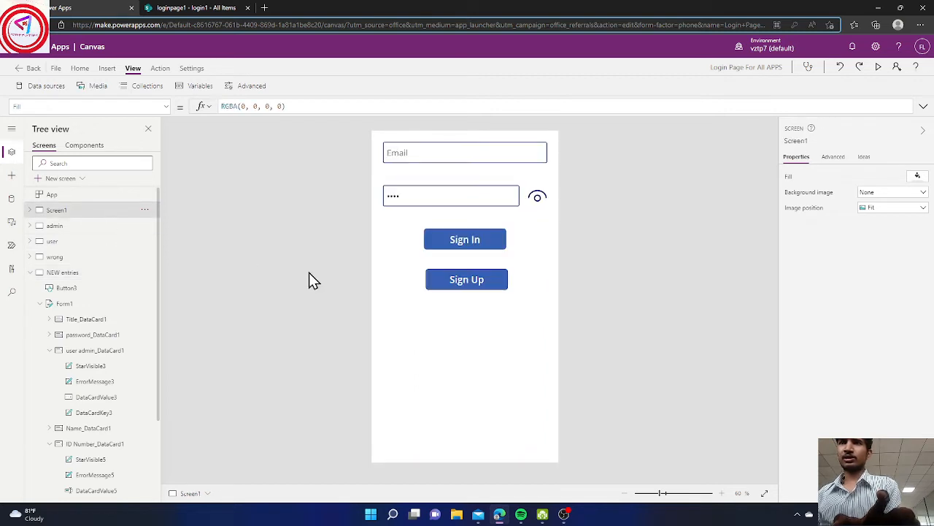
{"action": "left_click", "coordinate": [464, 239]}
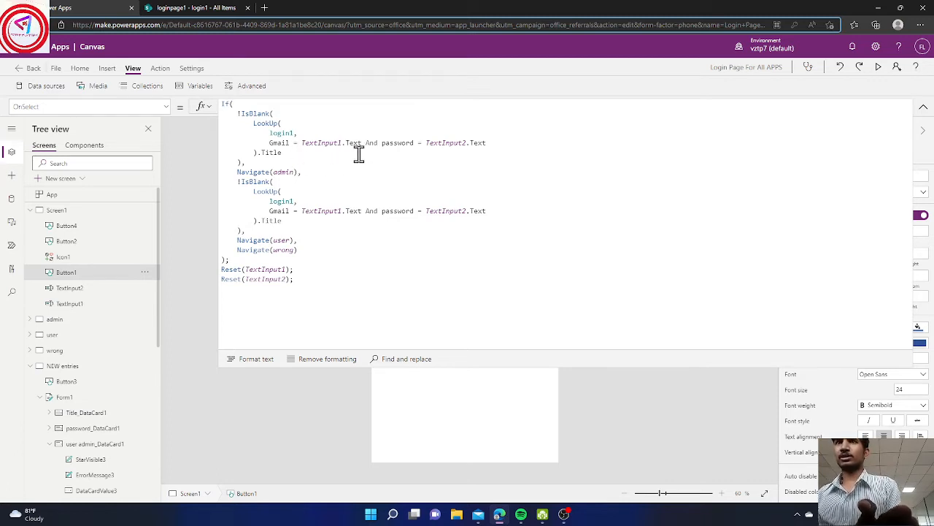
{"action": "mouse_move", "coordinate": [394, 161]}
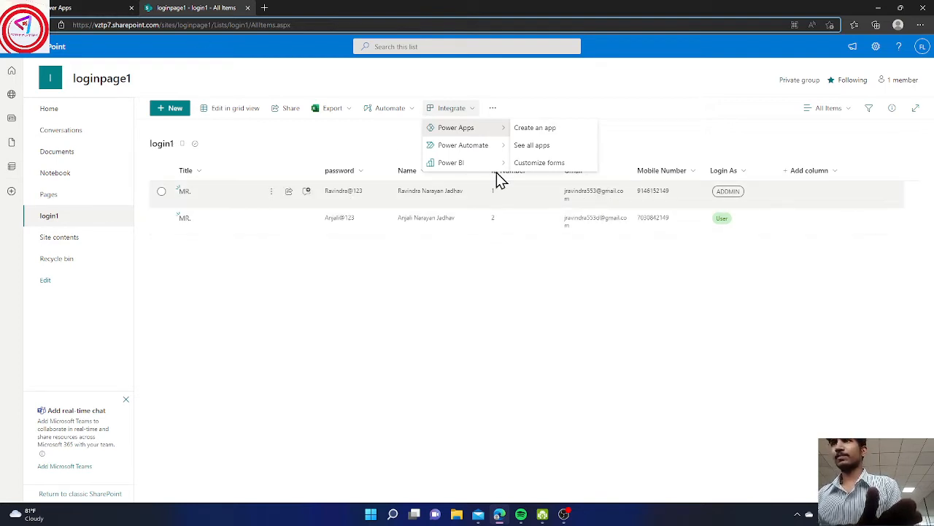
Step: Close the Integrate menu to reveal the login1 records with Login As values admin and user
{"action": "left_click", "coordinate": [739, 169]}
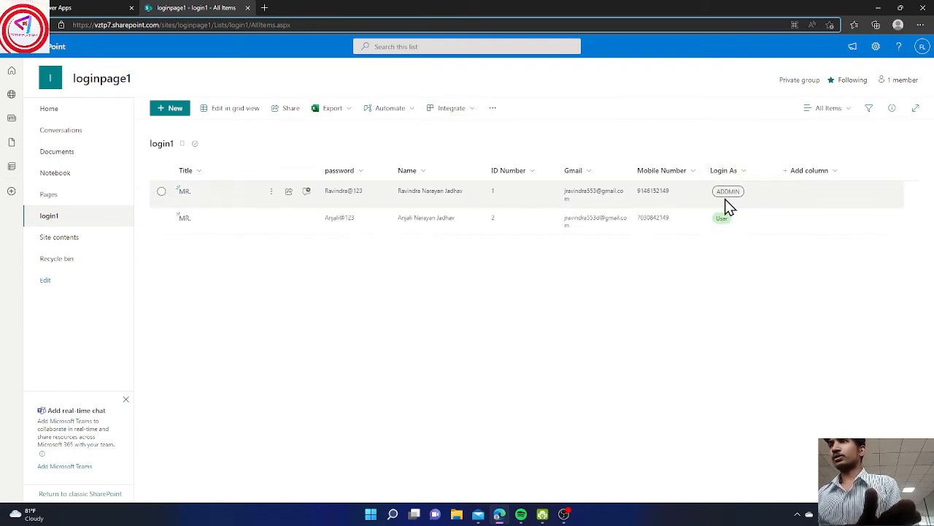
{"action": "mouse_move", "coordinate": [318, 23]}
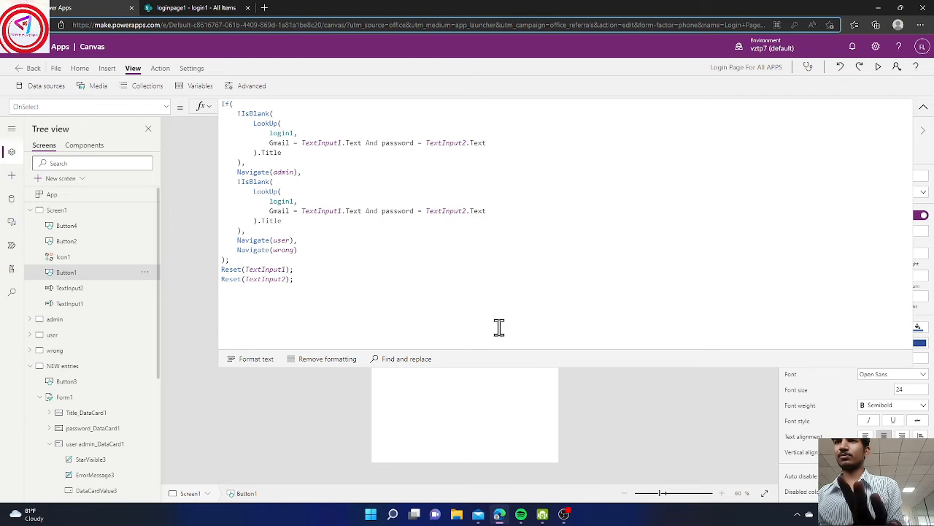
{"action": "mouse_move", "coordinate": [594, 368]}
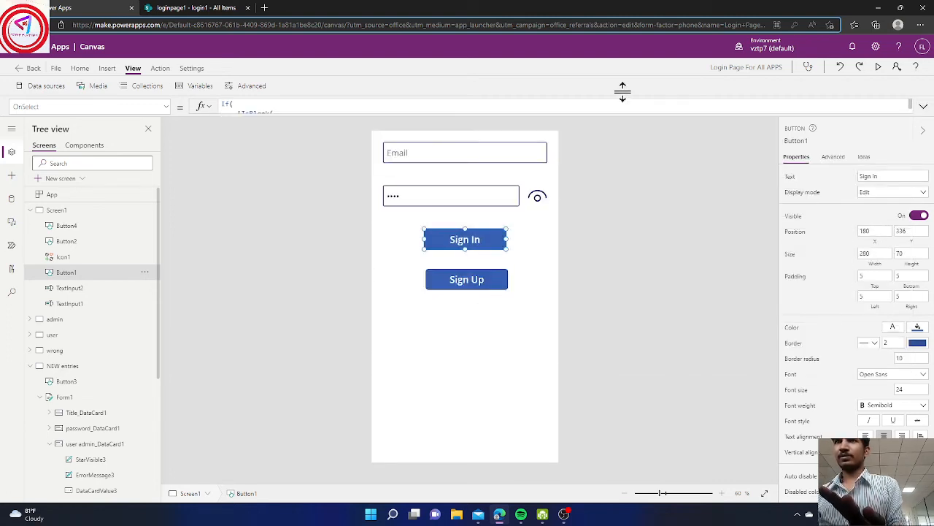
Step: Review the Email input and Sign In formula, then show Sign Up's Navigate('NEW entries') action
{"action": "left_click", "coordinate": [465, 152]}
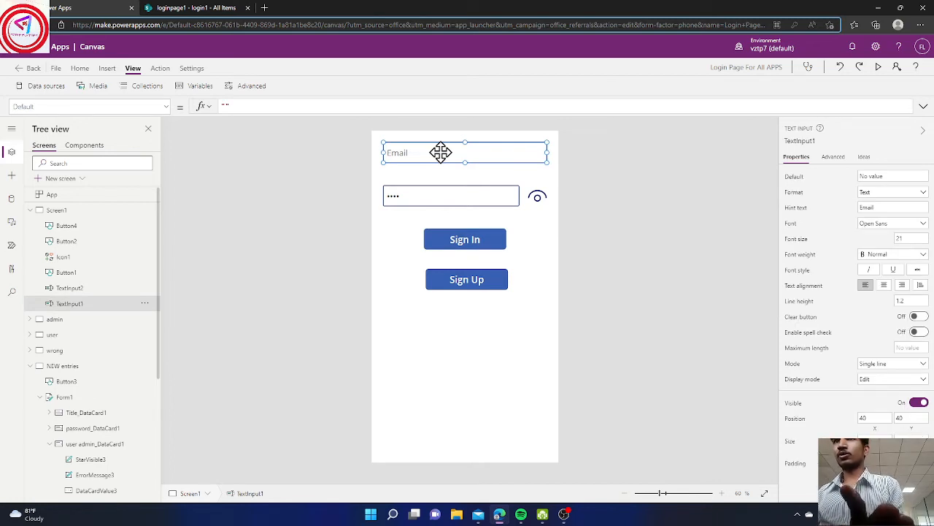
{"action": "mouse_move", "coordinate": [408, 125]}
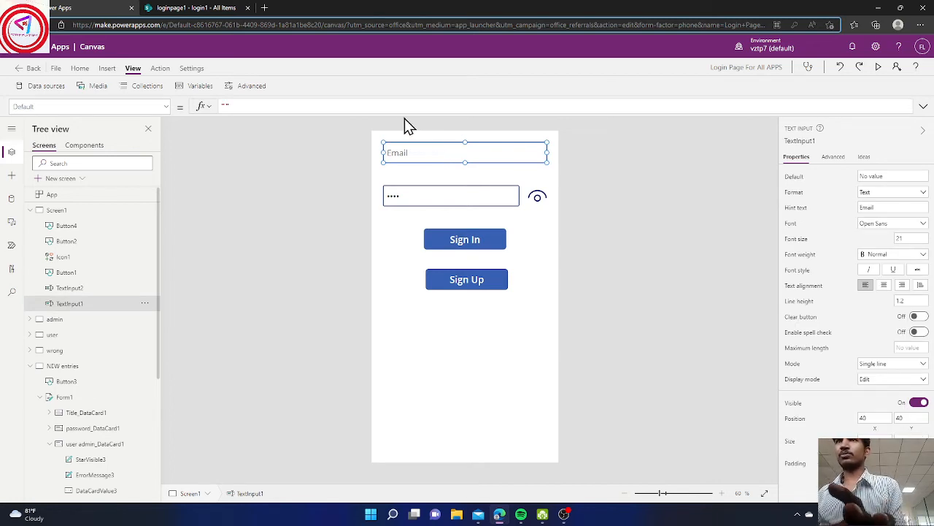
{"action": "left_click", "coordinate": [464, 239]}
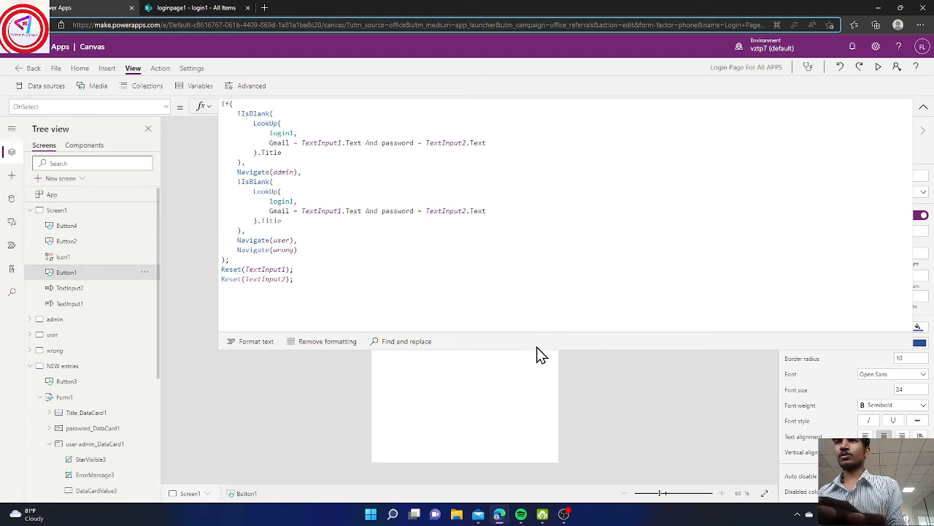
{"action": "mouse_move", "coordinate": [534, 350]}
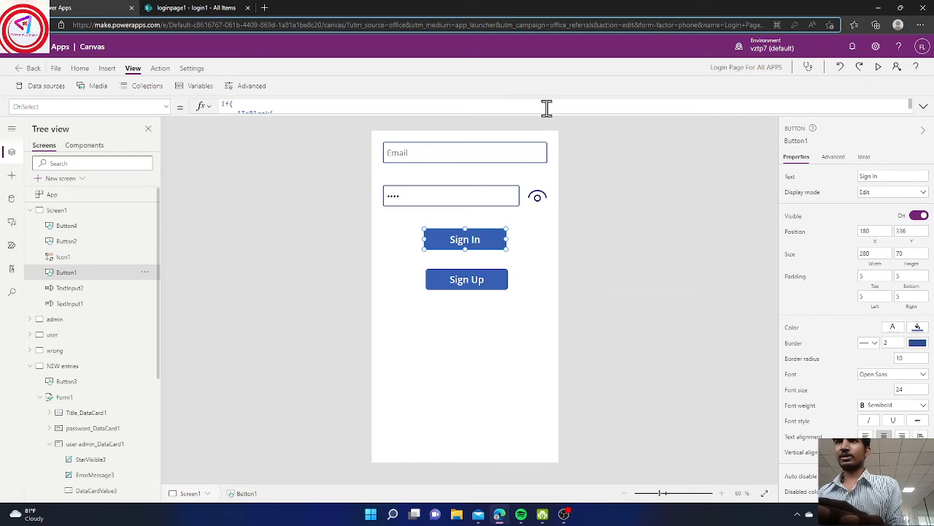
{"action": "left_click", "coordinate": [467, 279]}
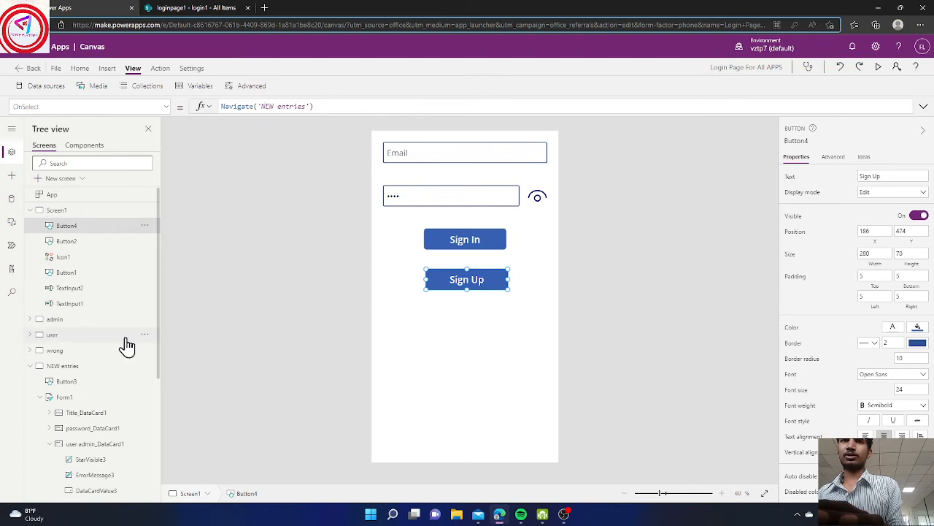
{"action": "mouse_move", "coordinate": [232, 364]}
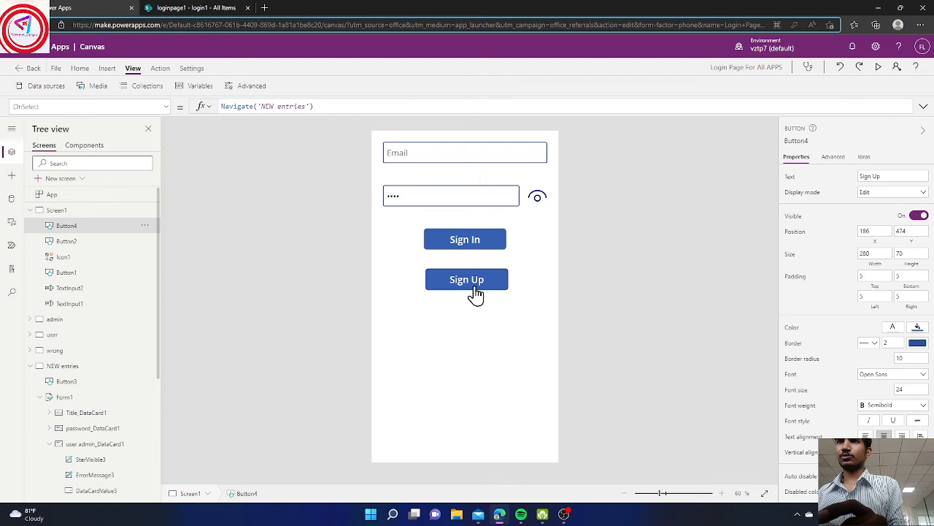
Step: Follow Sign Up to NEW entries and show the Submit button's SubmitForm(Form1) action
{"action": "left_click", "coordinate": [467, 279]}
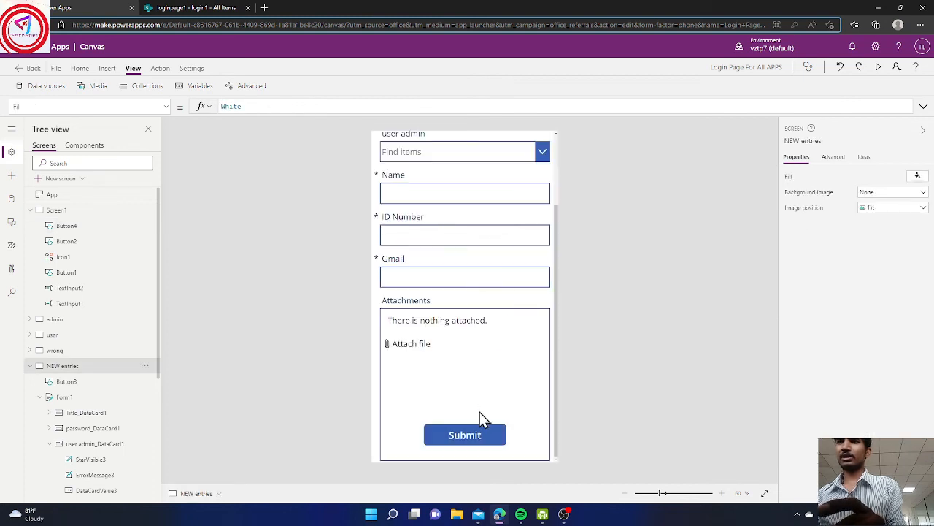
{"action": "left_click", "coordinate": [465, 436]}
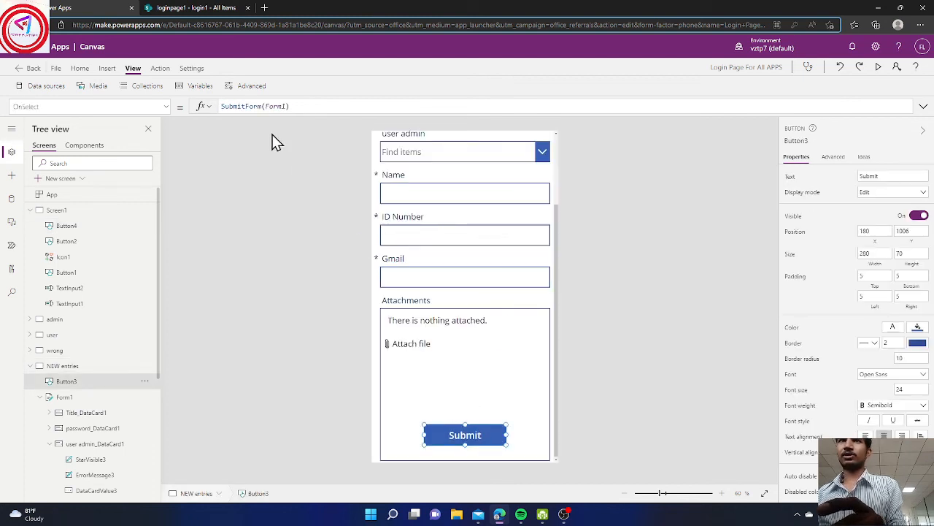
{"action": "mouse_move", "coordinate": [347, 99]}
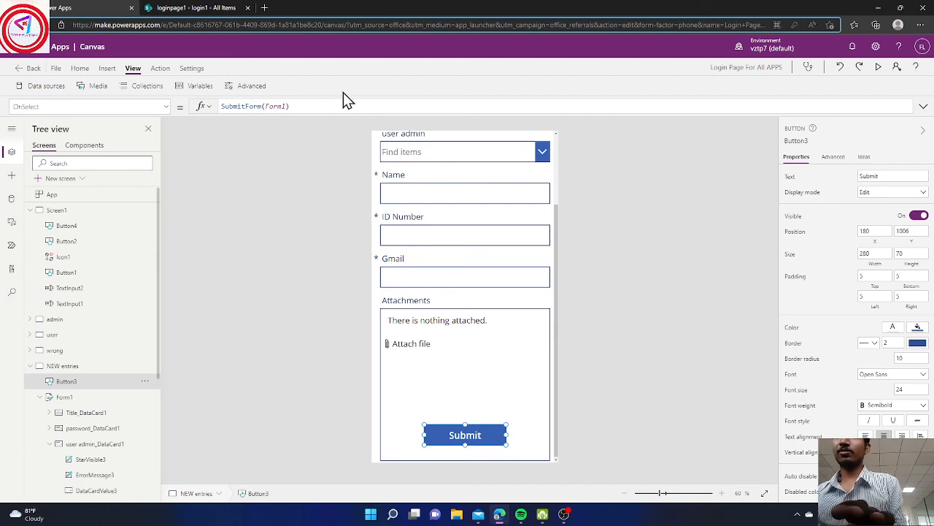
{"action": "mouse_move", "coordinate": [426, 301]}
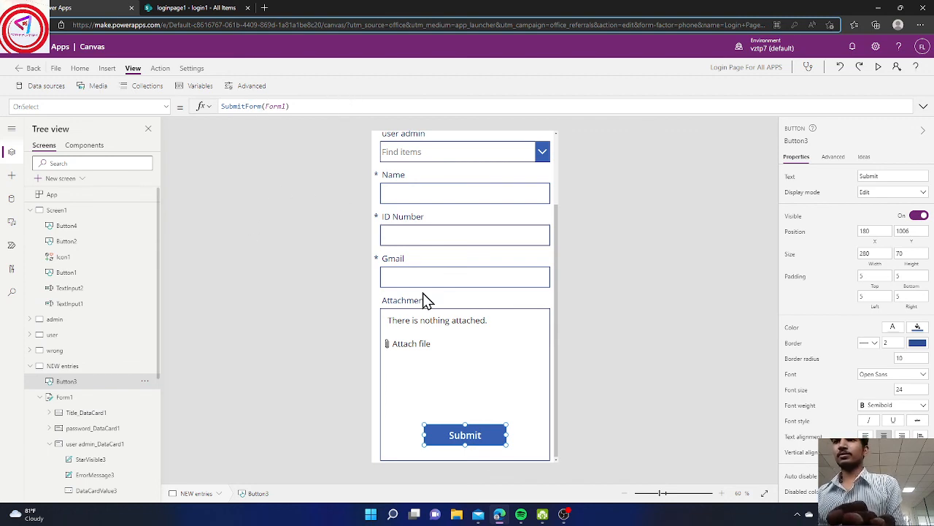